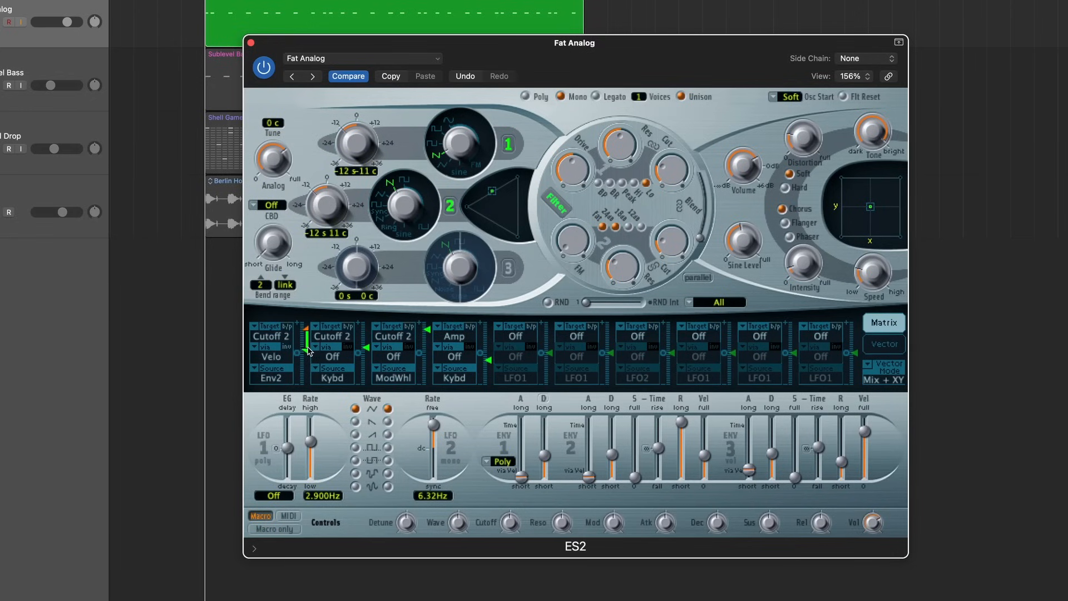
- Drag the Velo → Cutoff 2 slot's lower arrow up to a minimum of about 0.79
drag(307, 347, 307, 340)
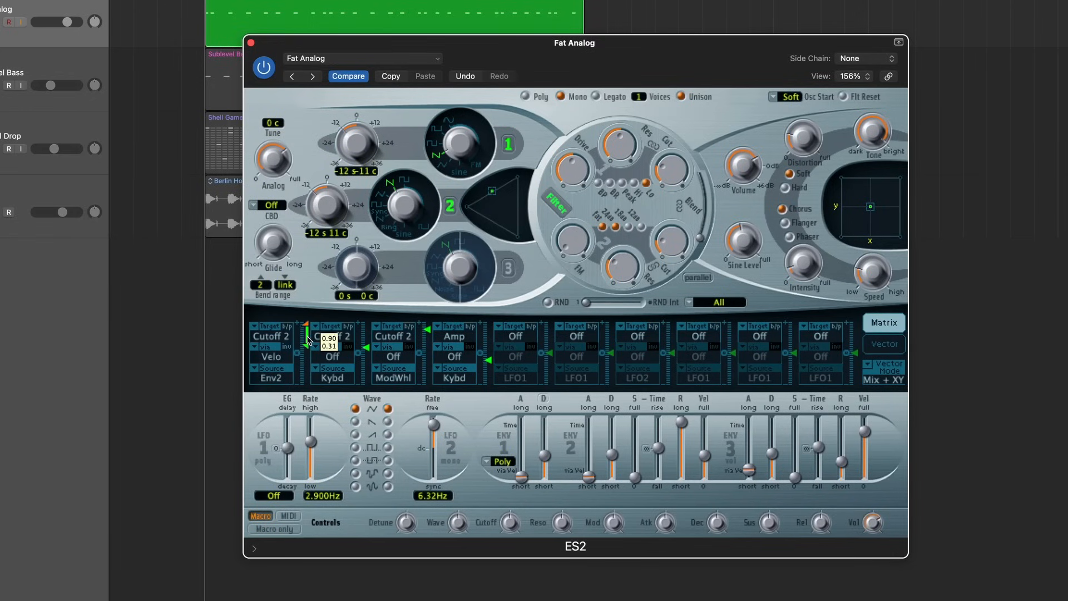
drag(306, 340, 306, 330)
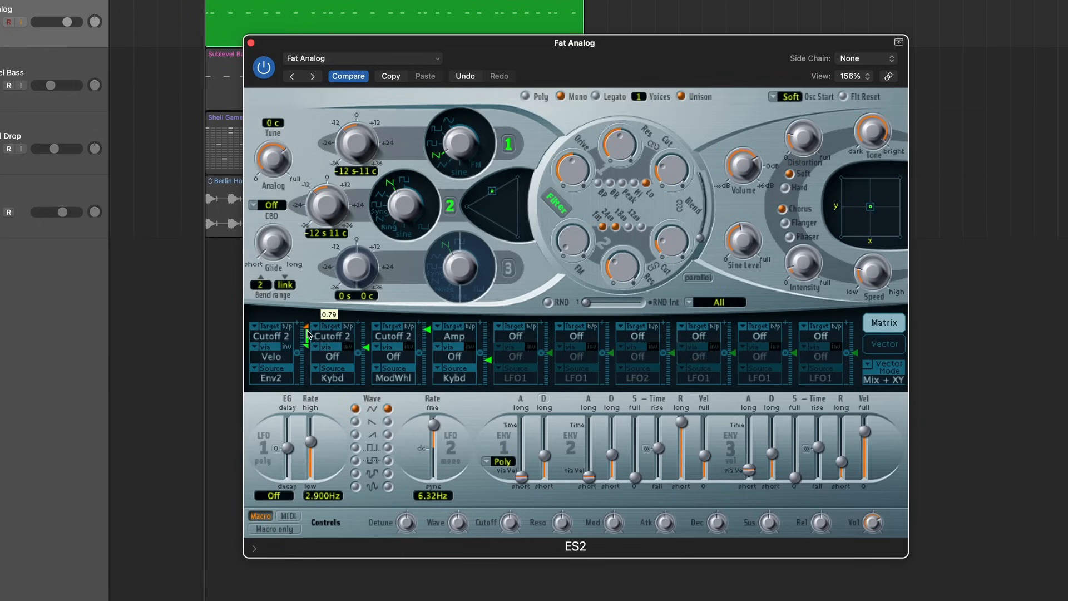